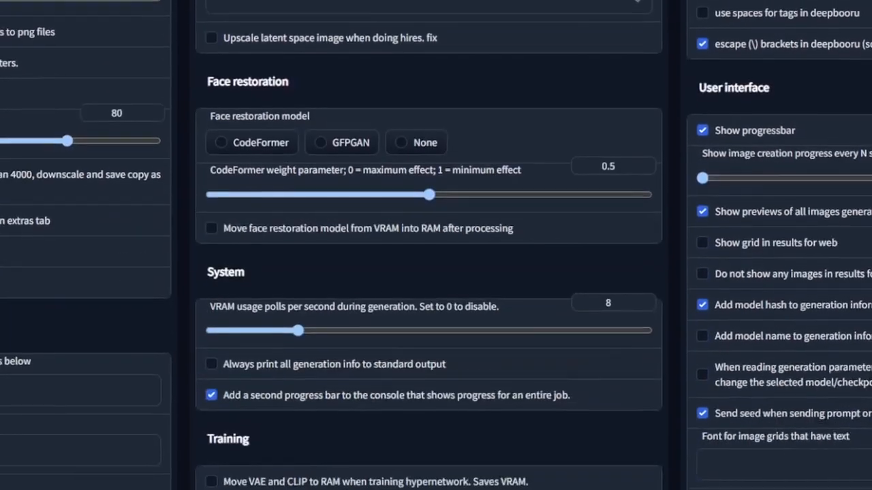
Browse to the model's Files and versions and select the sd-v1-5-inpainting.ckpt checkpoint.
scroll("down", 3)
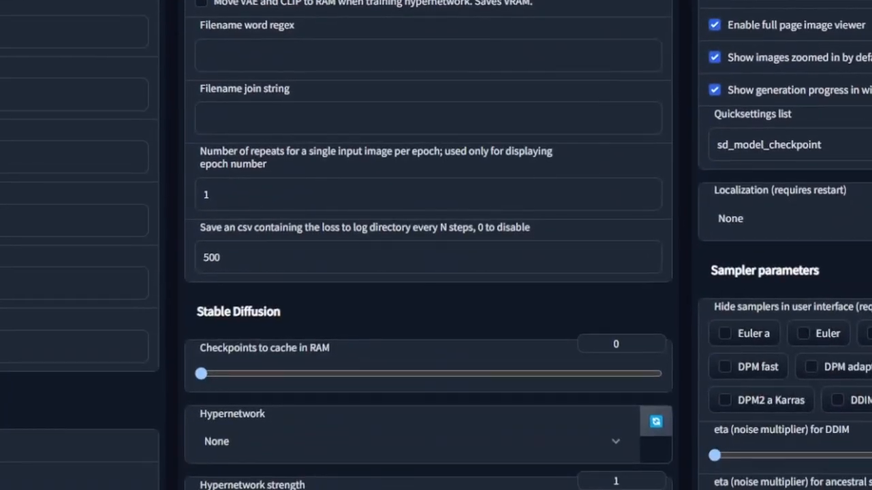
scroll("down", 3)
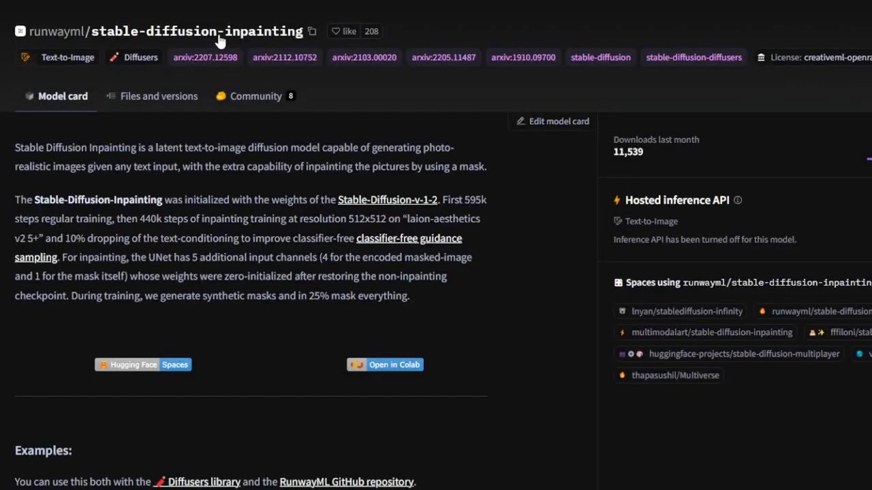
mouse_move(143, 131)
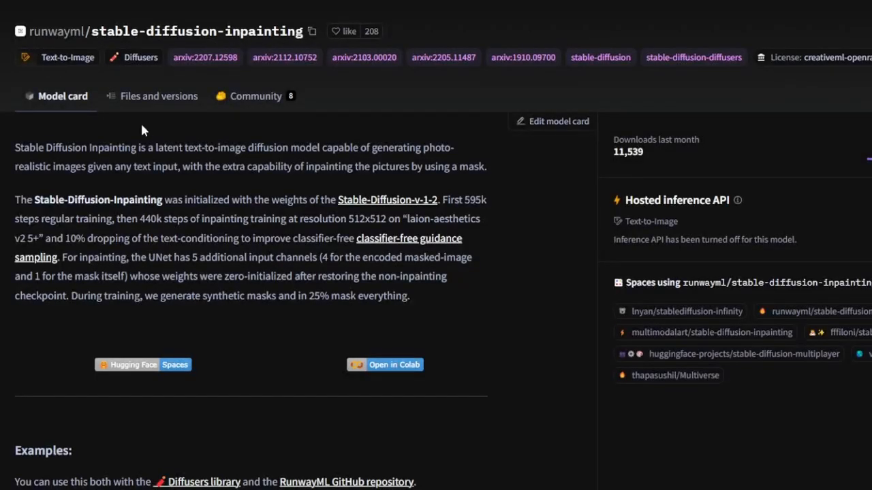
left_click(158, 95)
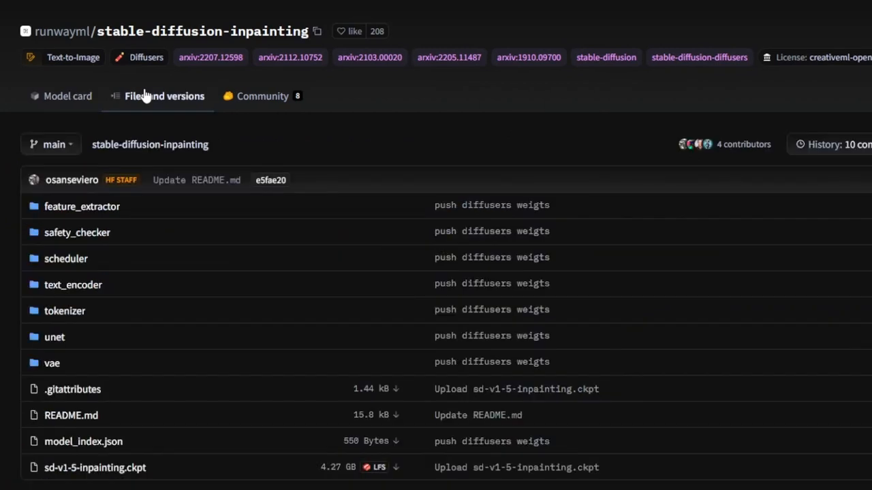
mouse_move(92, 468)
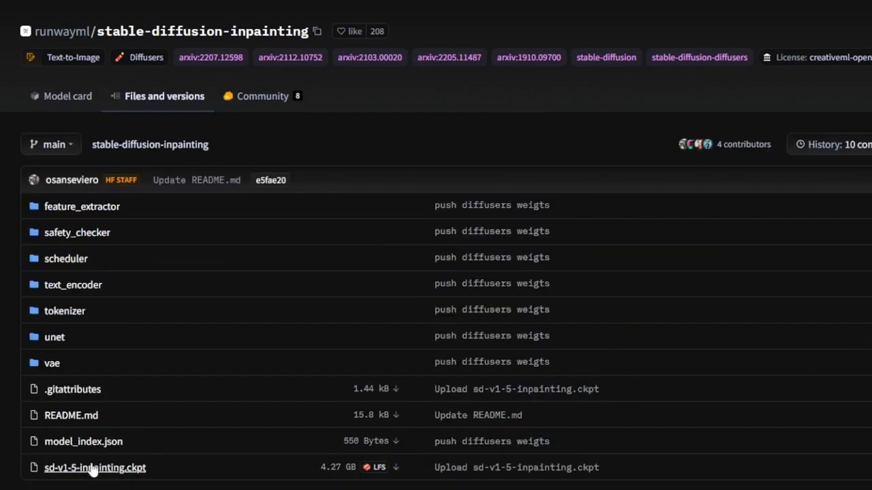
left_click(95, 468)
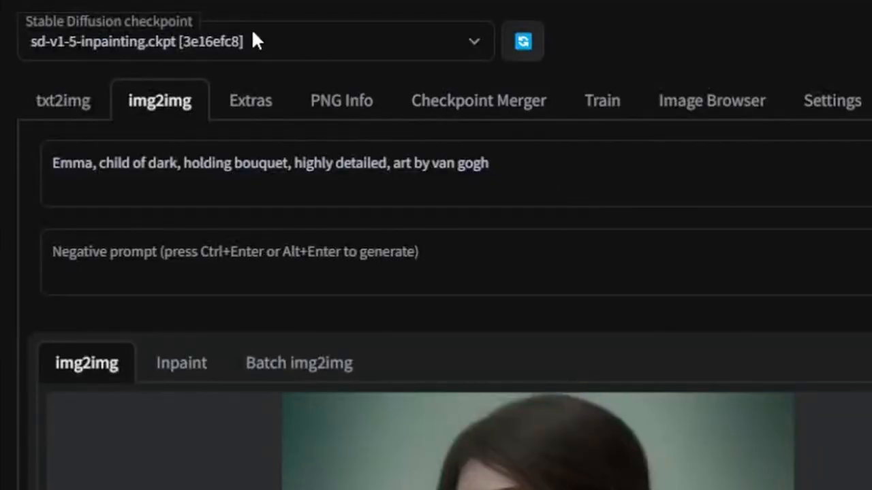
mouse_move(211, 31)
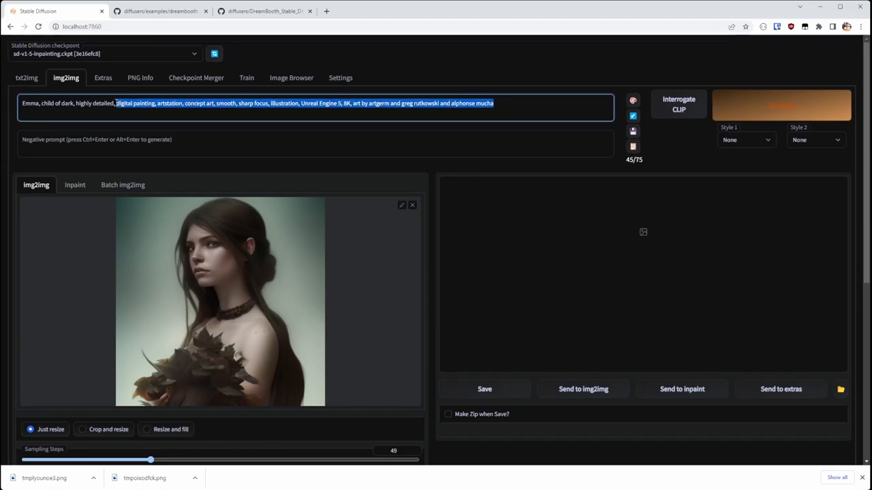
Replace the prompt's artist list with 'art by van gogh', generate the portrait and enlarge it.
key("Delete")
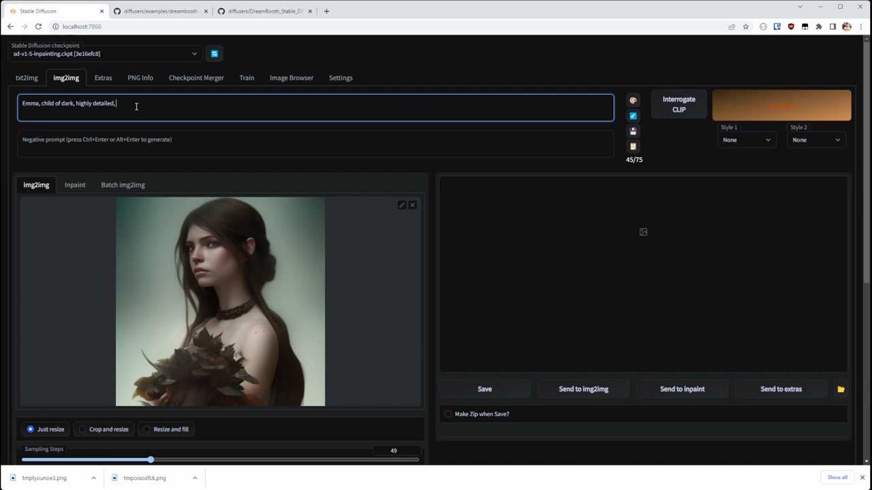
type("art by w")
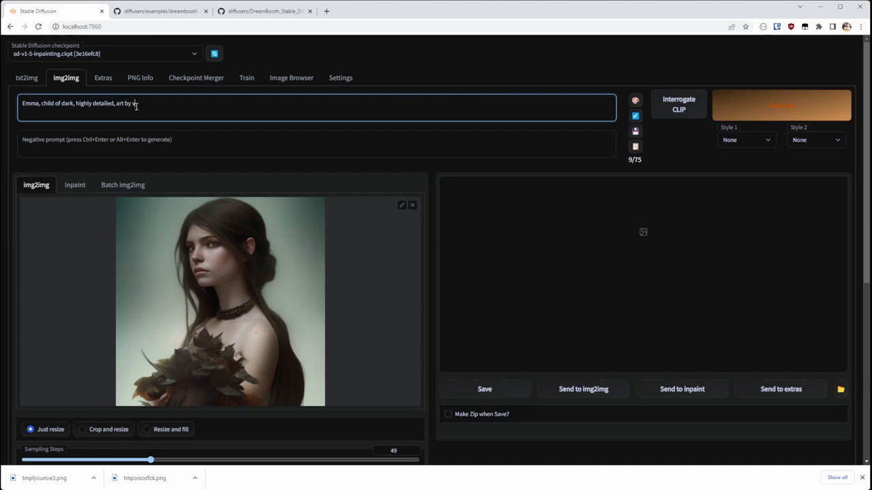
type("an")
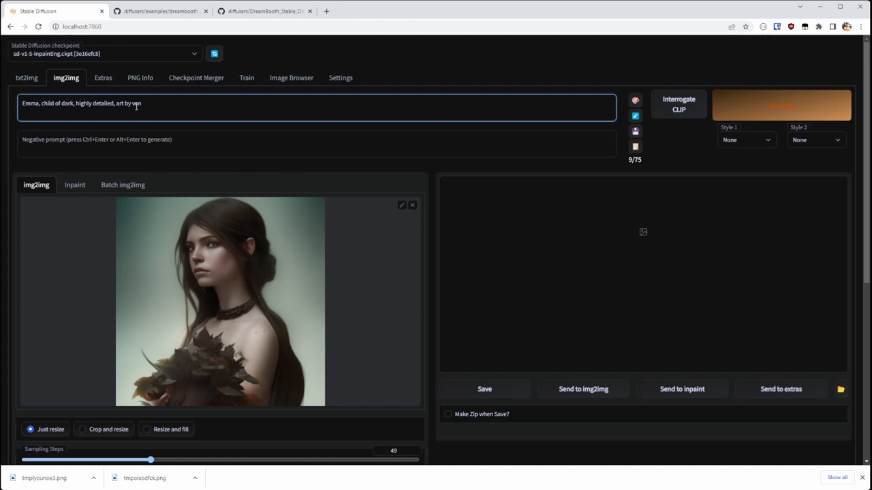
type("gogh")
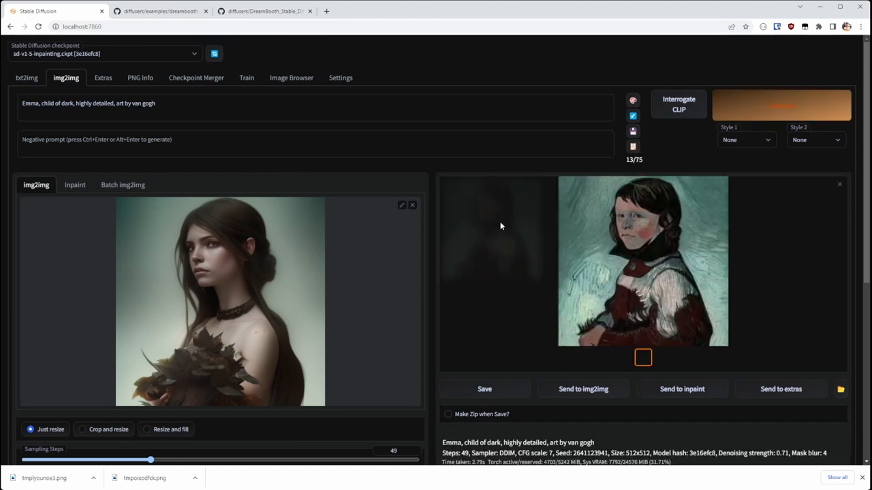
left_click(643, 260)
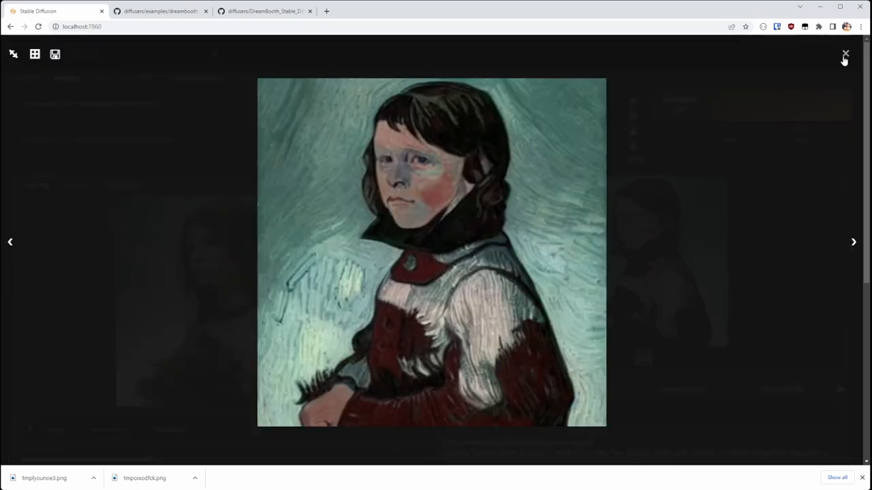
Raise Inpainting conditioning mask strength to 1, regenerate the van gogh portrait and enlarge it.
left_click(845, 54)
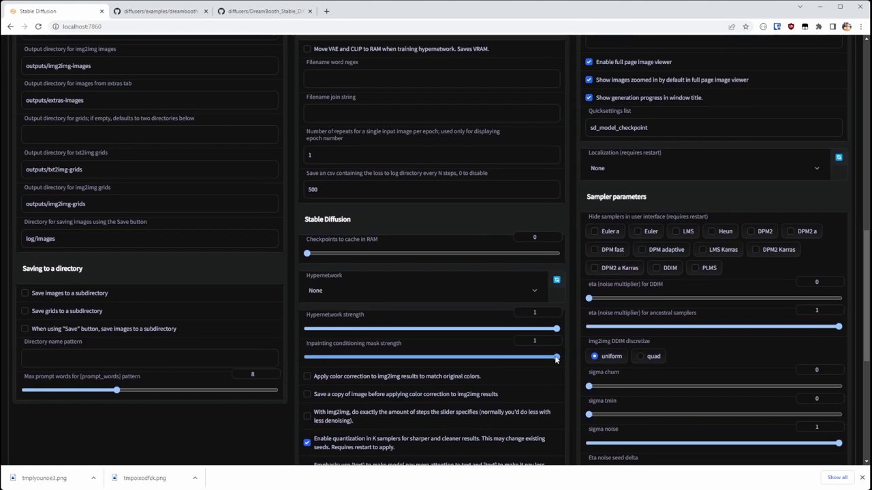
left_click_drag(557, 357, 307, 357)
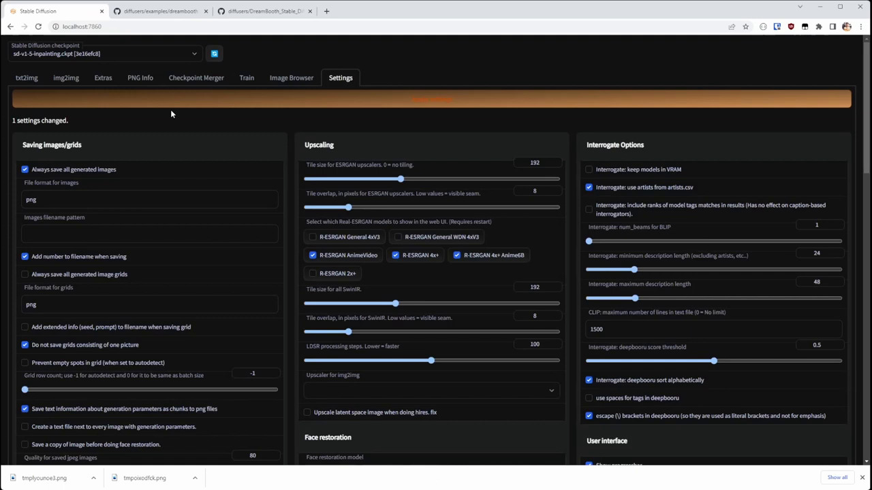
left_click(66, 78)
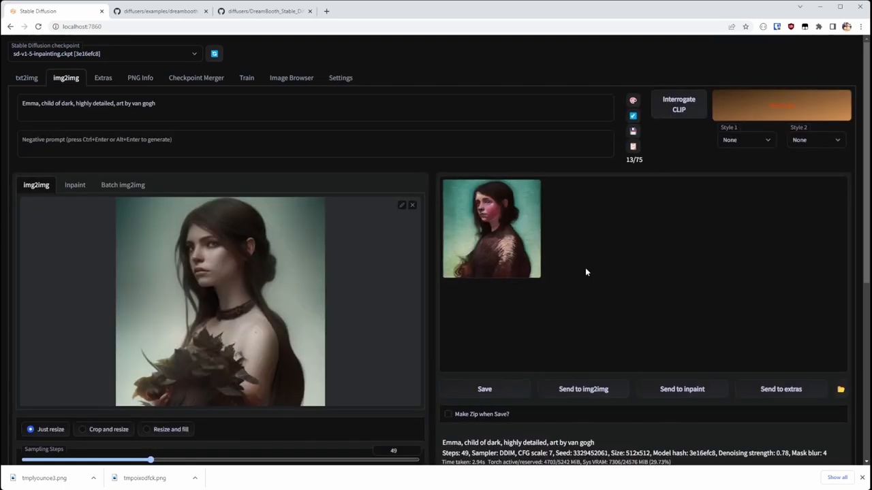
left_click(781, 105)
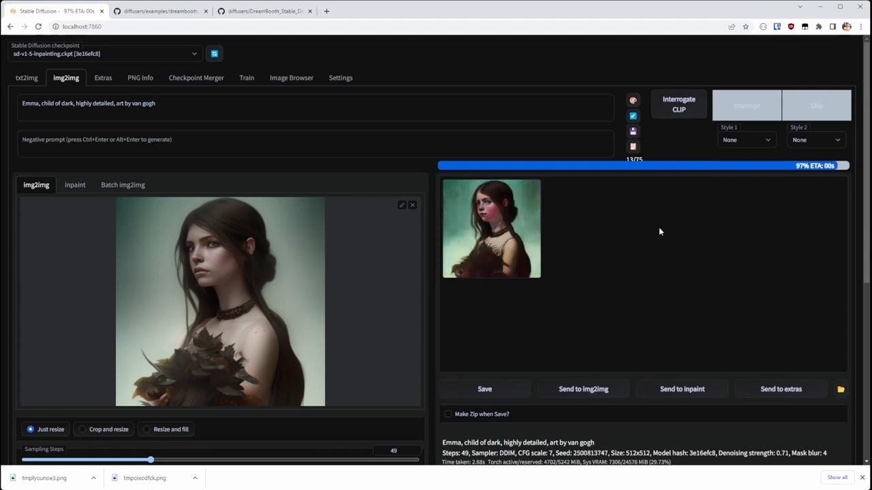
left_click(491, 228)
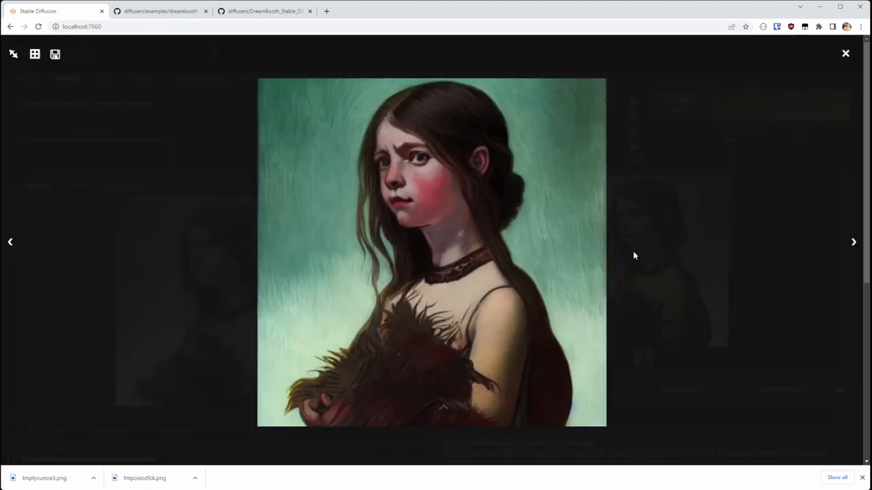
mouse_move(435, 204)
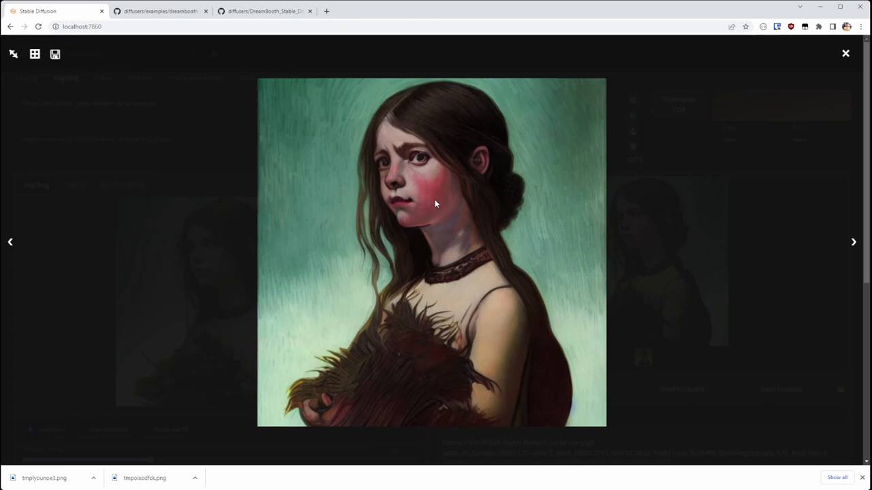
mouse_move(405, 164)
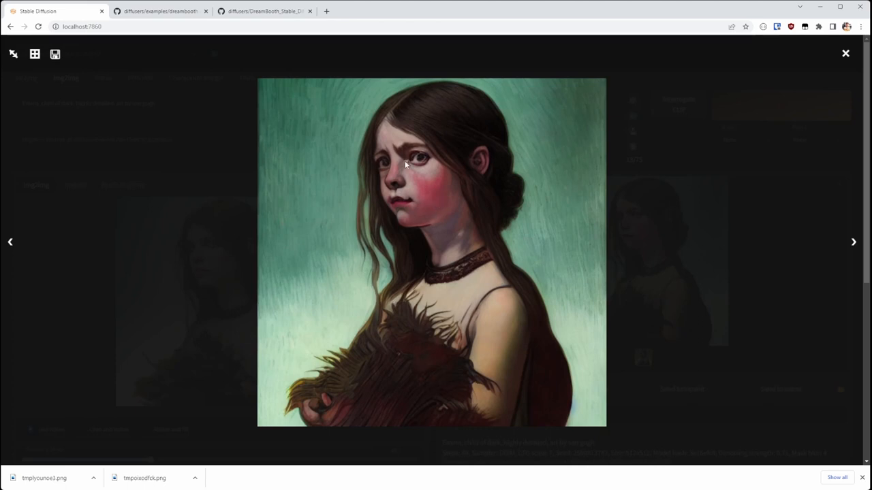
Inspect the previous mokoto shinkai portrait at full size.
left_click(846, 54)
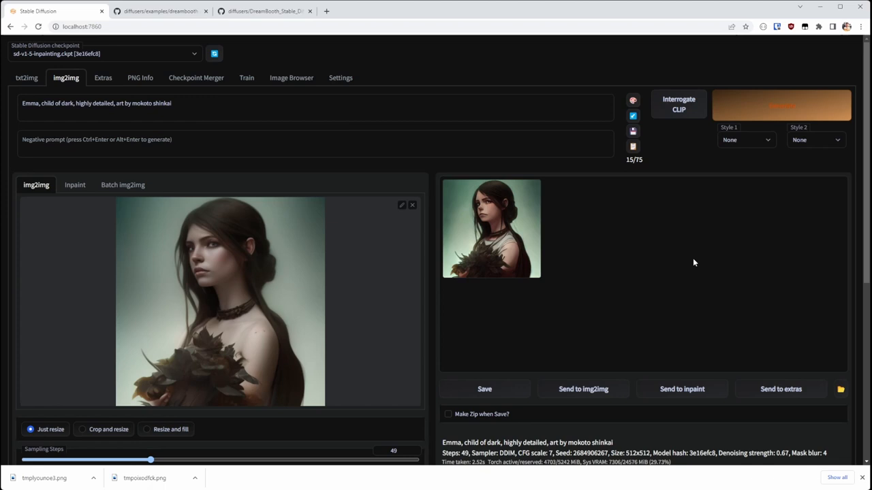
left_click(491, 228)
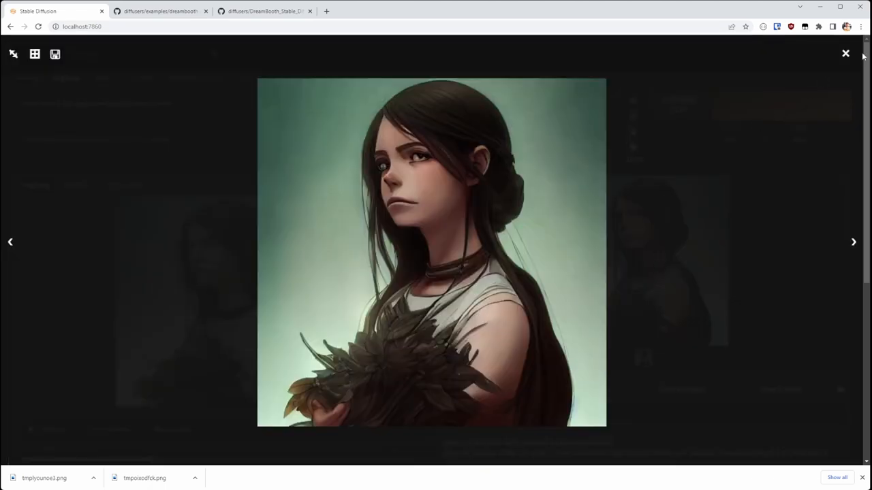
left_click(845, 53)
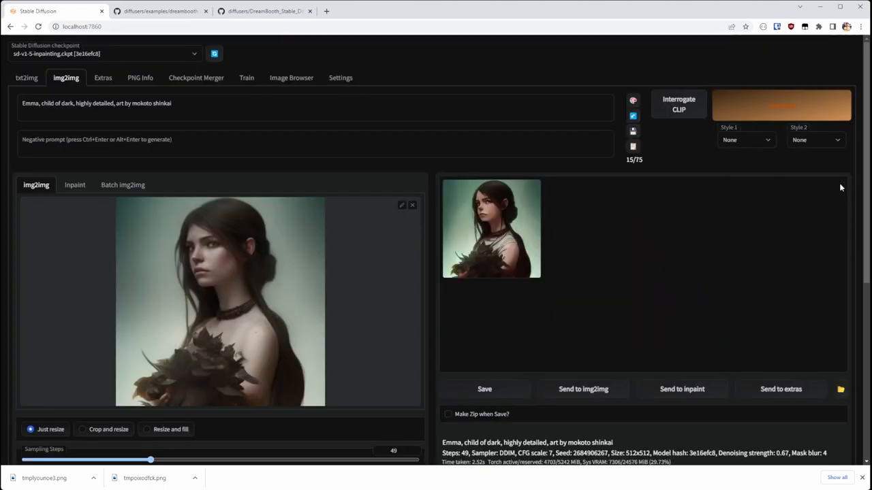
Regenerate the portrait at denoising strength 0.85 and inspect the new result full size.
scroll("down", 3)
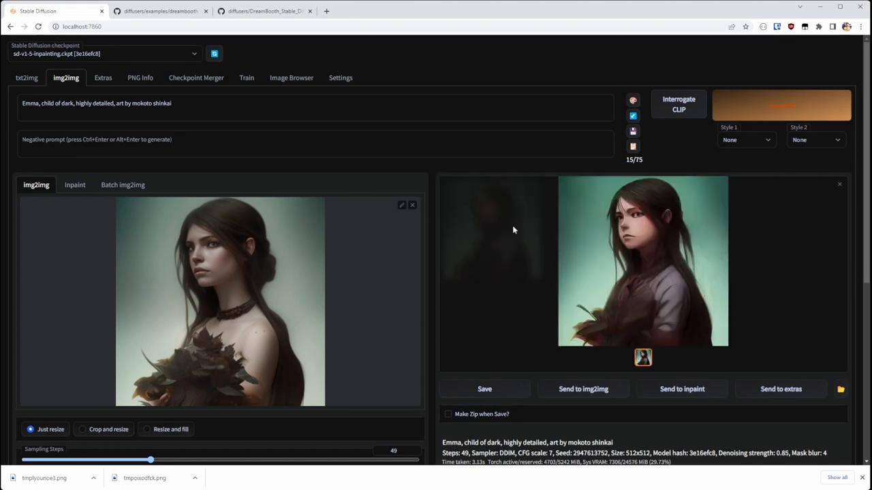
left_click(642, 261)
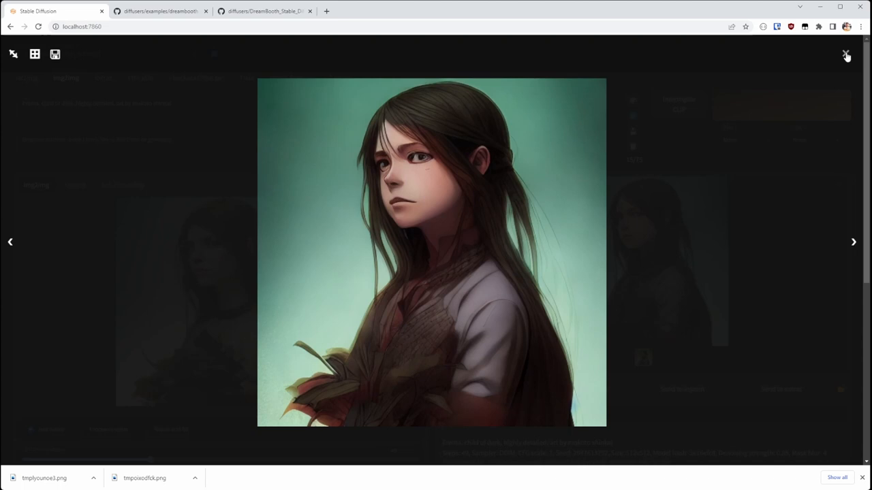
left_click(846, 55)
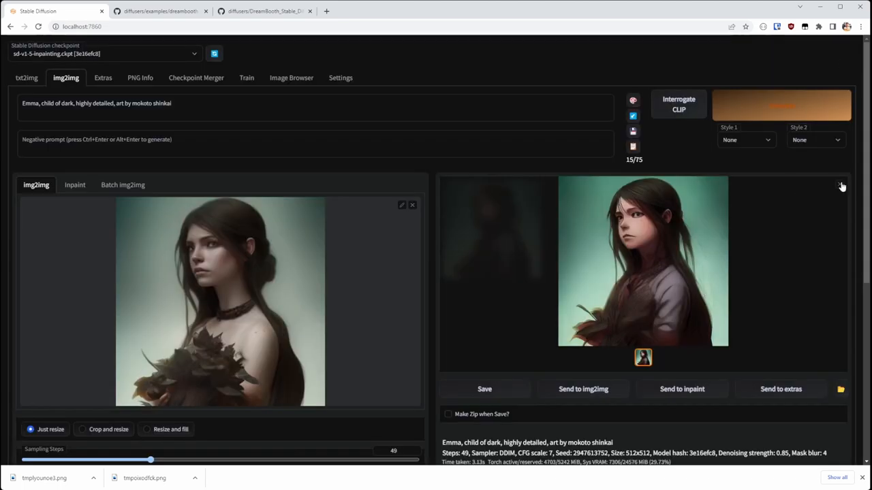
Set Inpainting conditioning mask strength to 0, generate the portrait and view it full size.
left_click(340, 78)
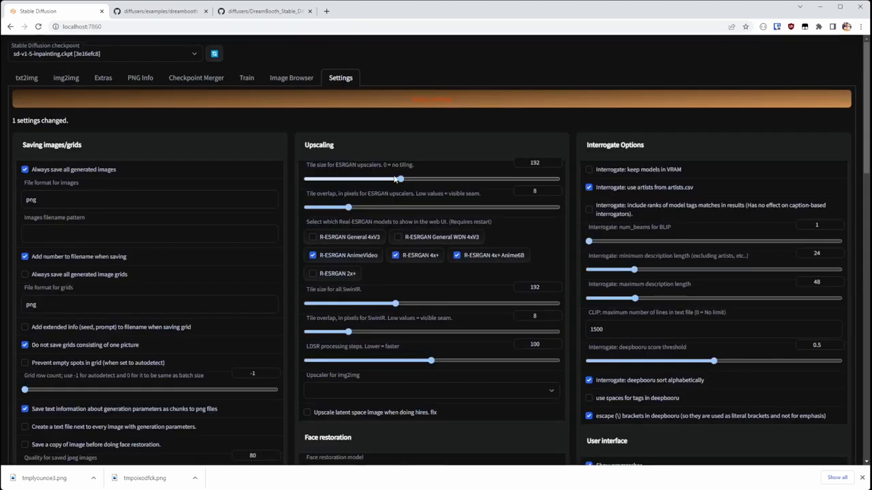
scroll("down", 3)
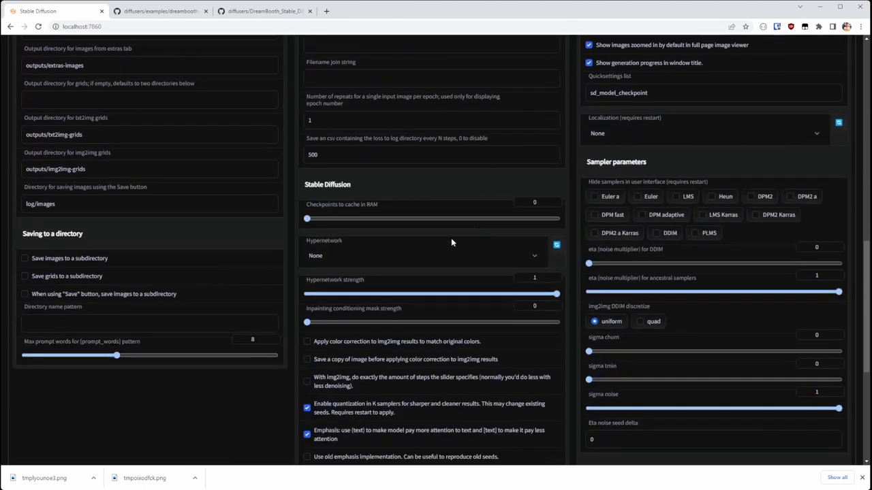
left_click_drag(306, 322, 556, 321)
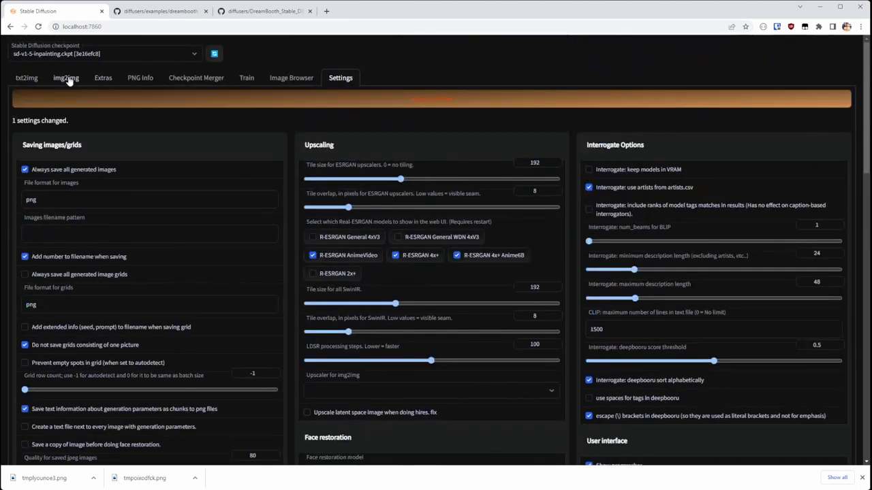
left_click(66, 78)
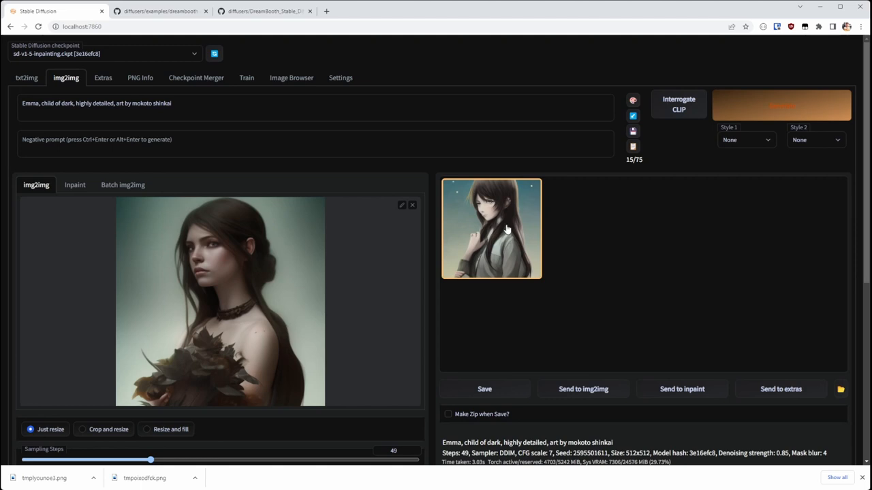
left_click(491, 228)
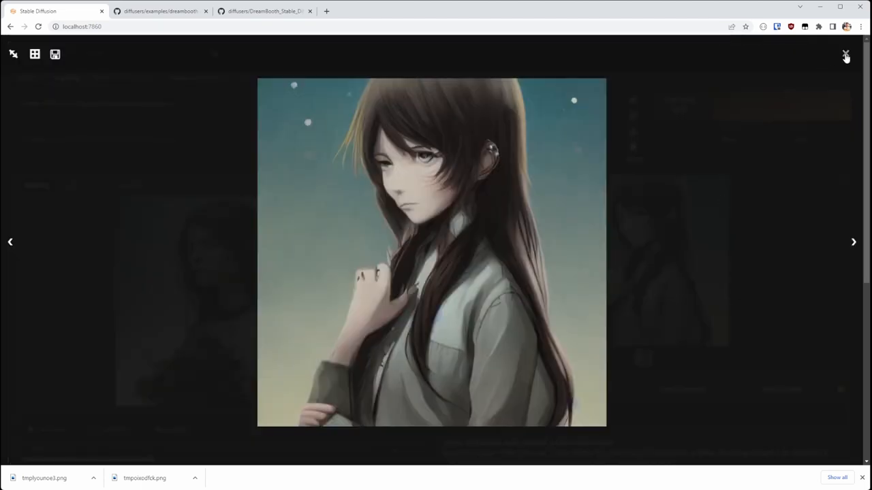
left_click(846, 57)
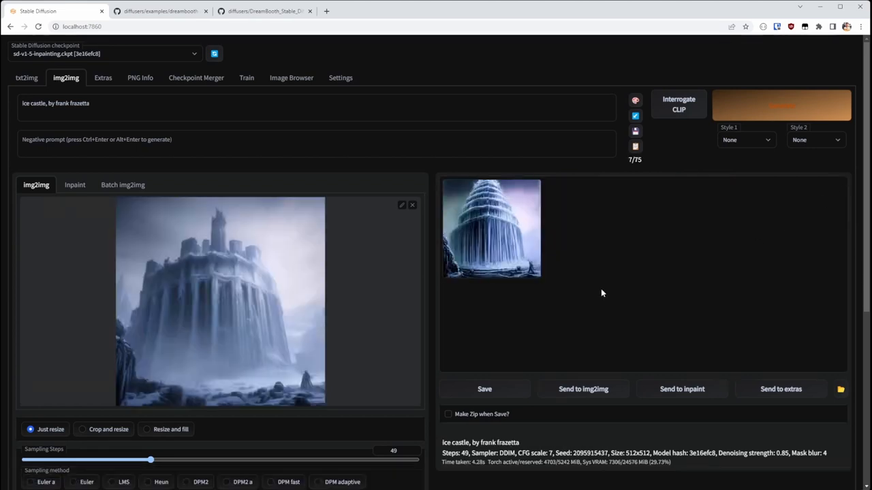
Generate the 'Ice castle, by frank frazetta' result and view it full size.
left_click(100, 102)
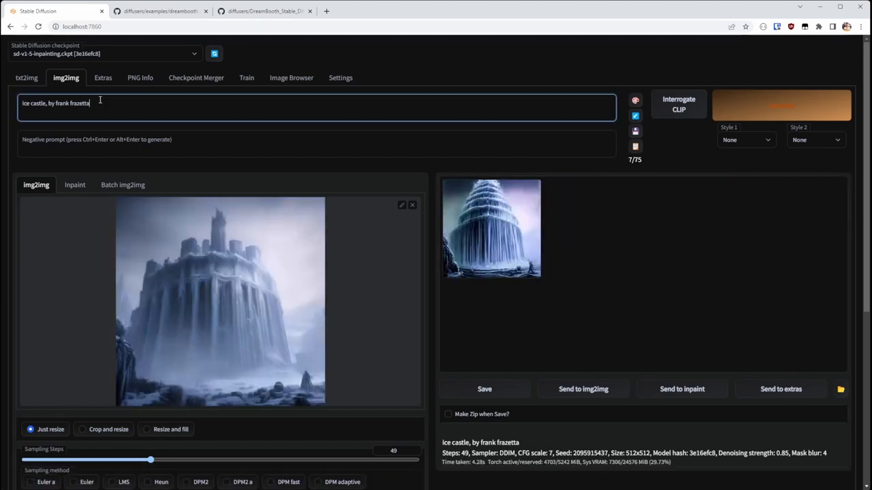
left_click(491, 228)
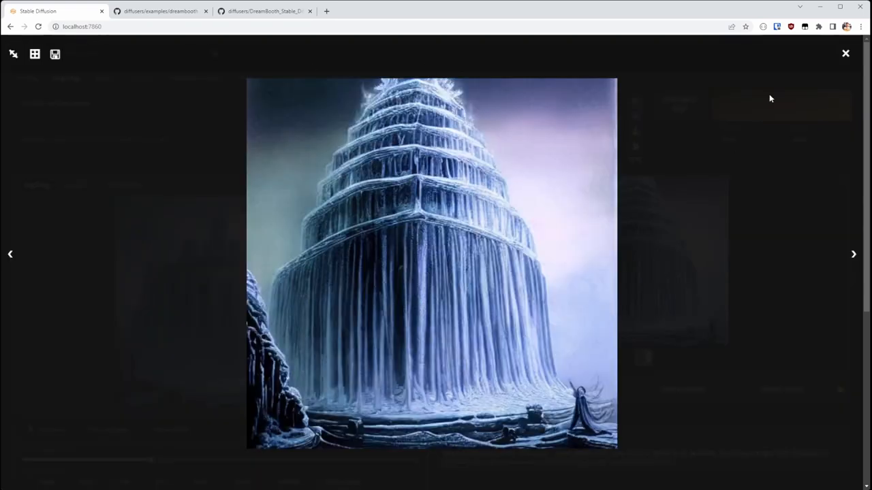
left_click(846, 53)
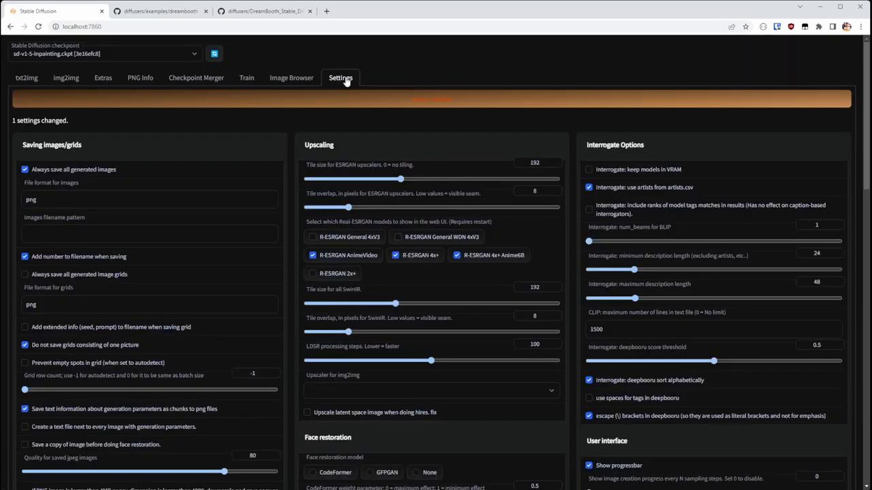
Check the mask strength setting, generate a second frazetta ice castle and view it full size.
scroll("down", 3)
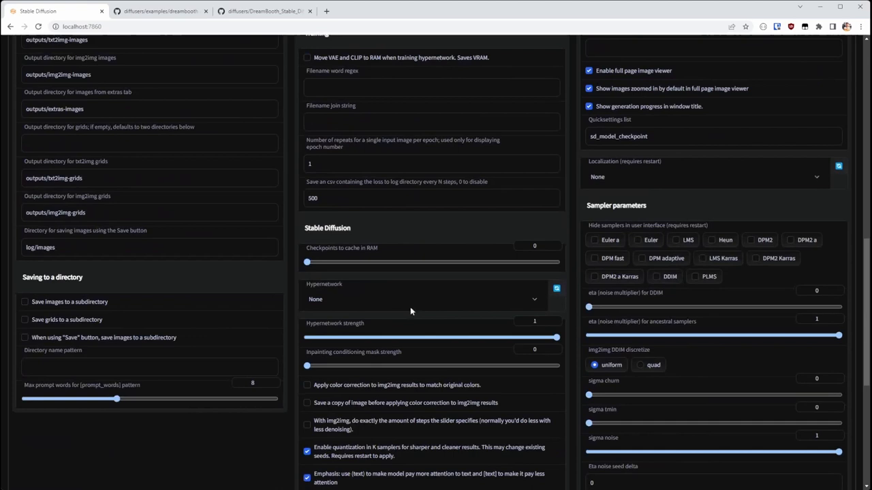
scroll("up", 3)
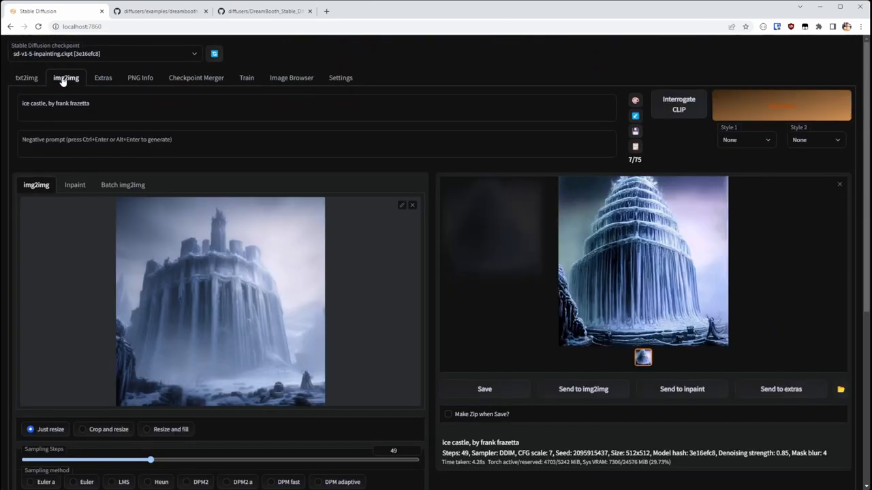
left_click(781, 105)
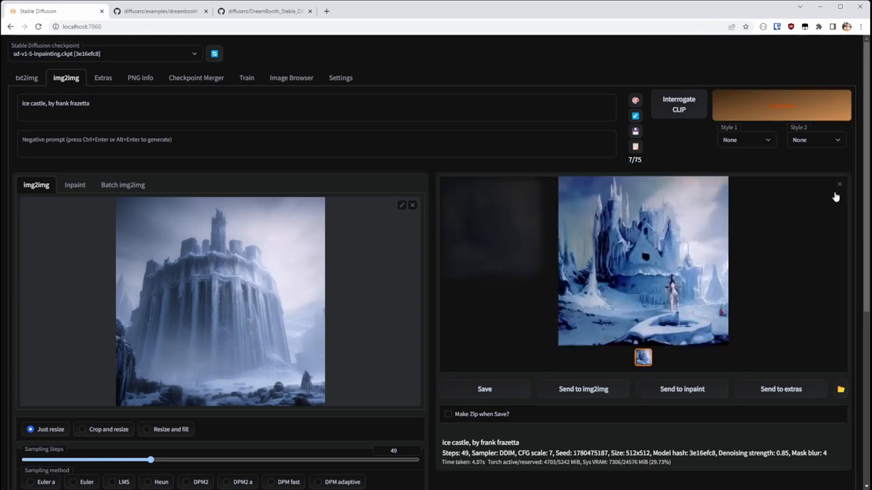
left_click(642, 261)
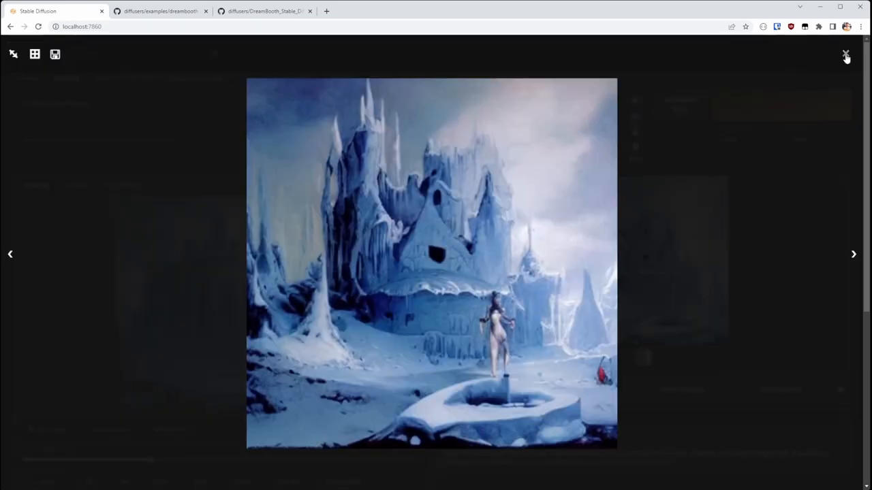
left_click(846, 56)
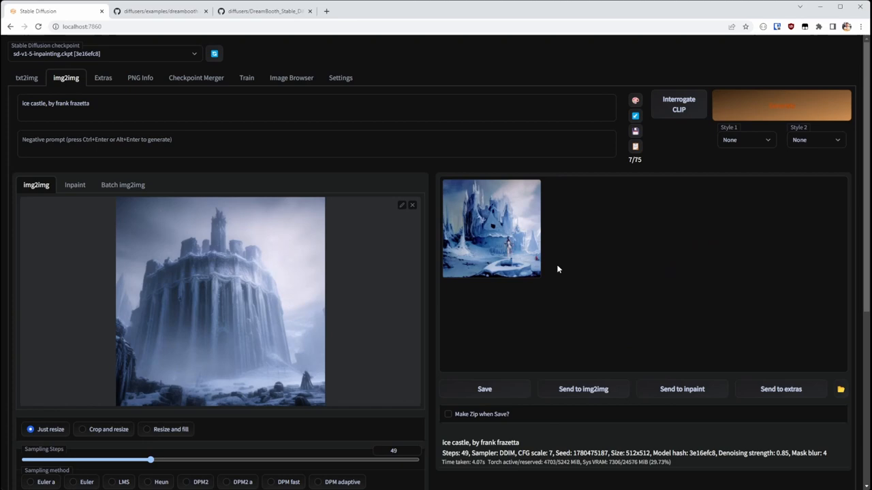